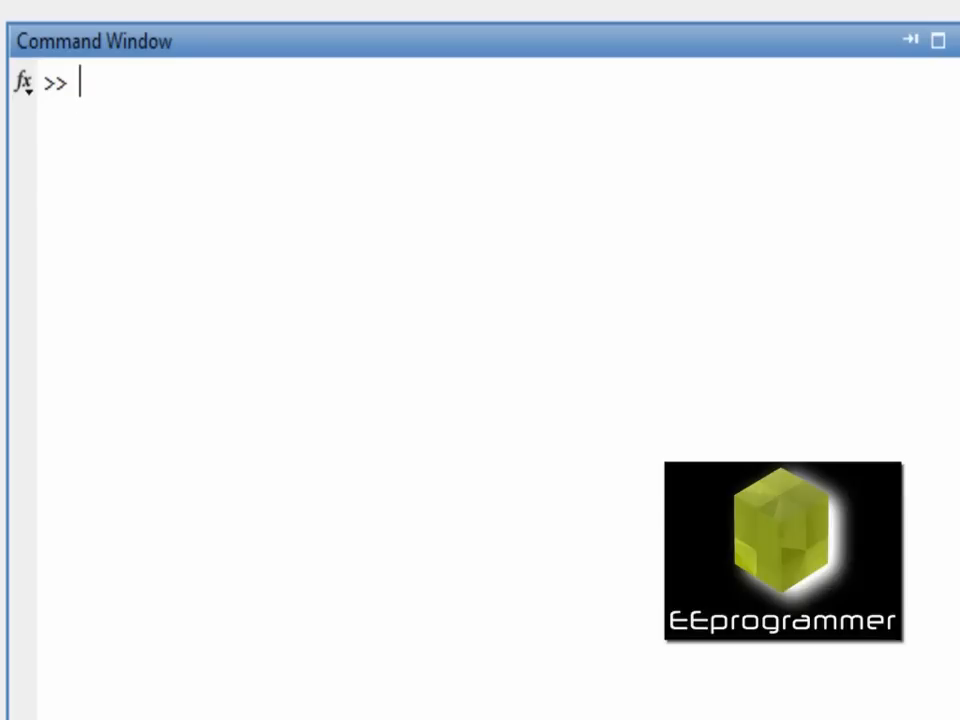
- Initialize display_counter to 0
type("k")
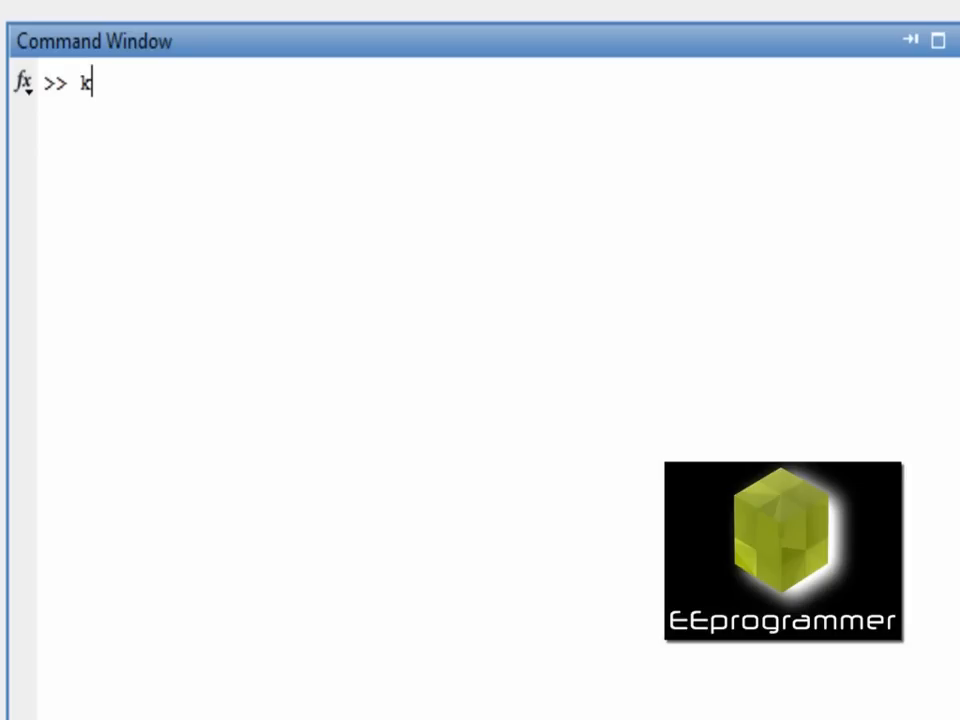
type("disp")
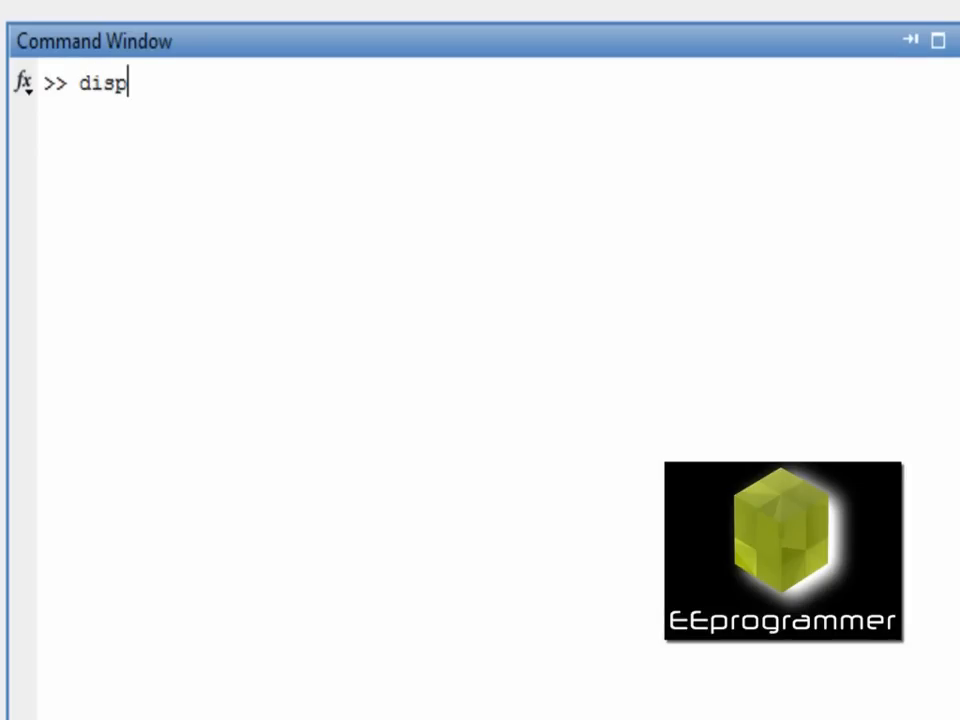
type("lay_cou")
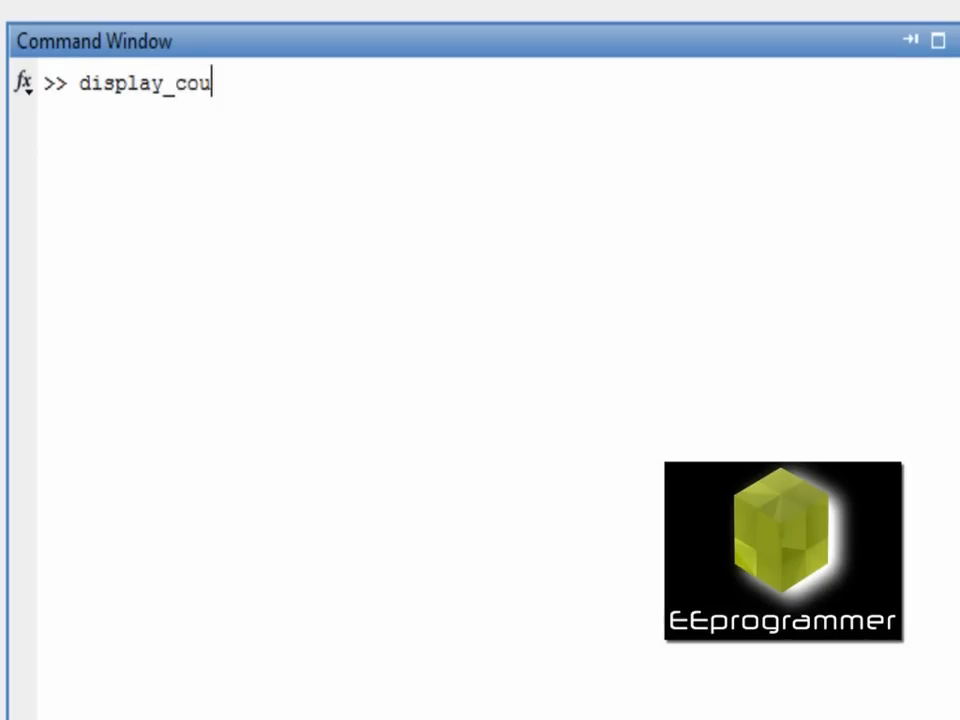
type("nter = 0")
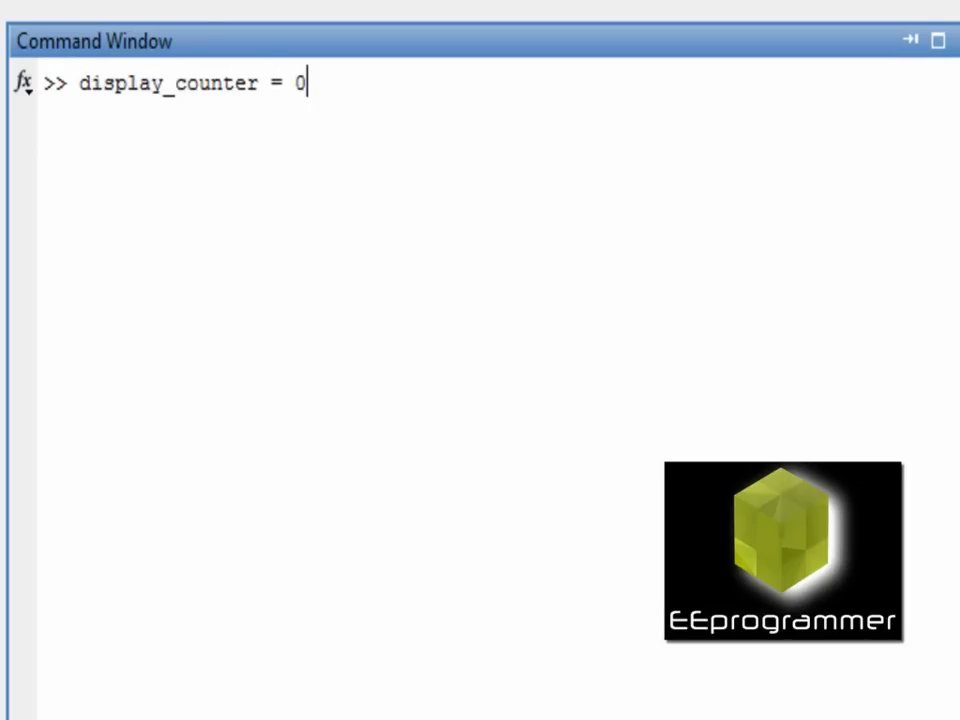
- Begin a for loop over for_loop_counter = 1:10
type("for for")
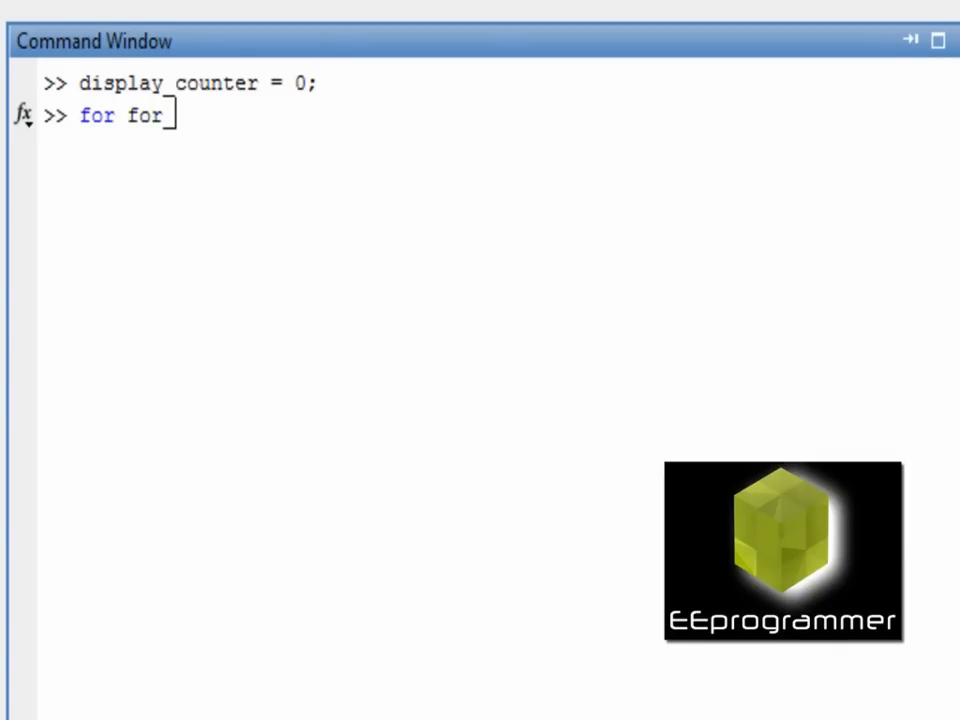
type("_loop")
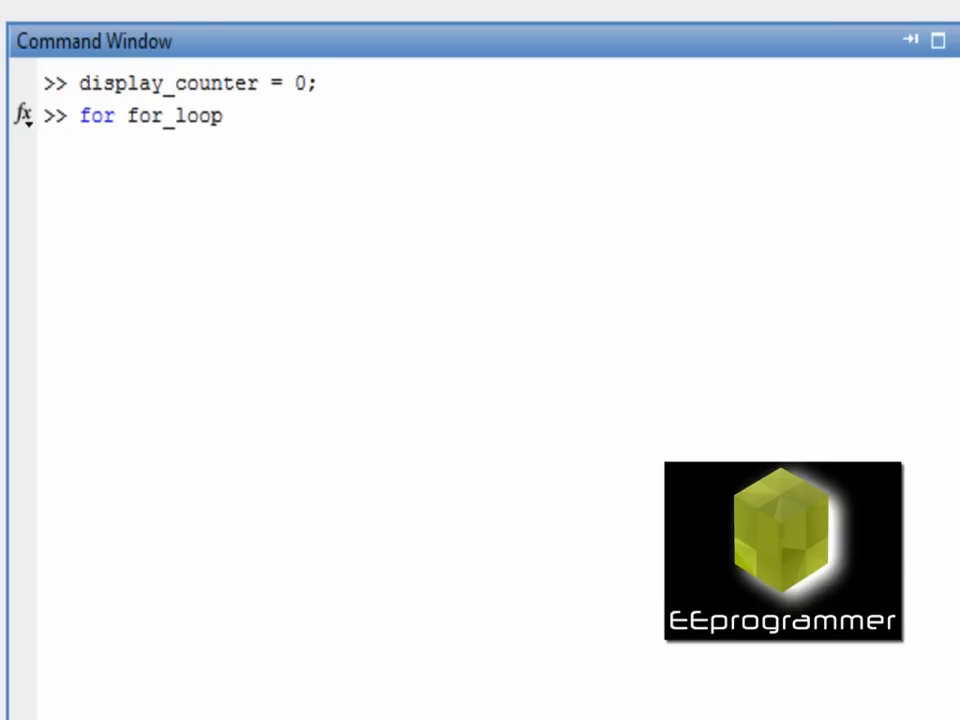
type("_controle")
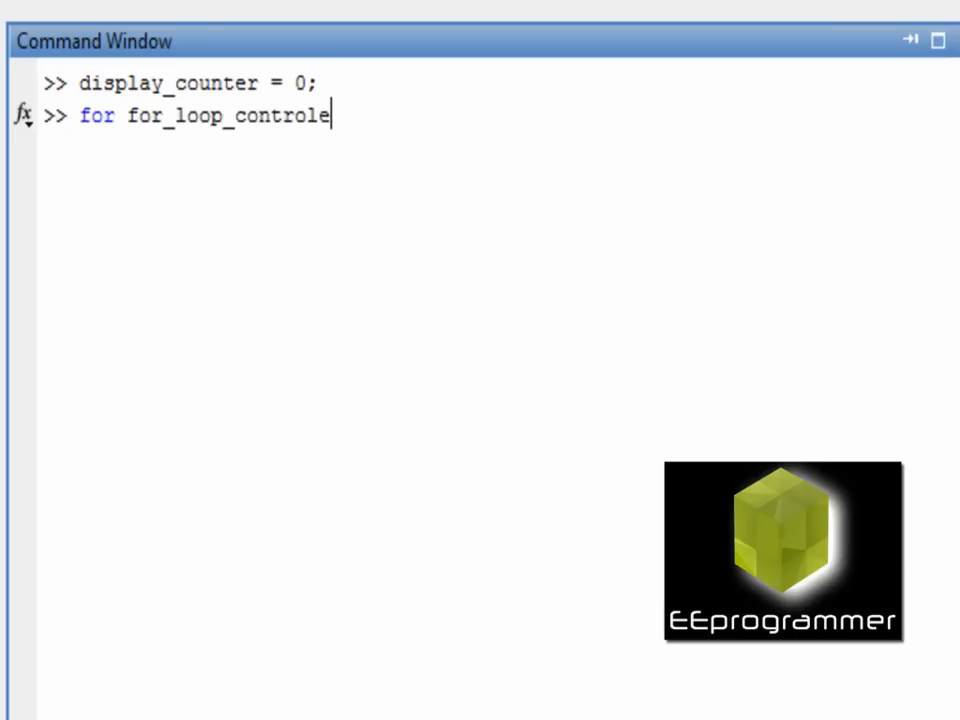
key("Backspace")
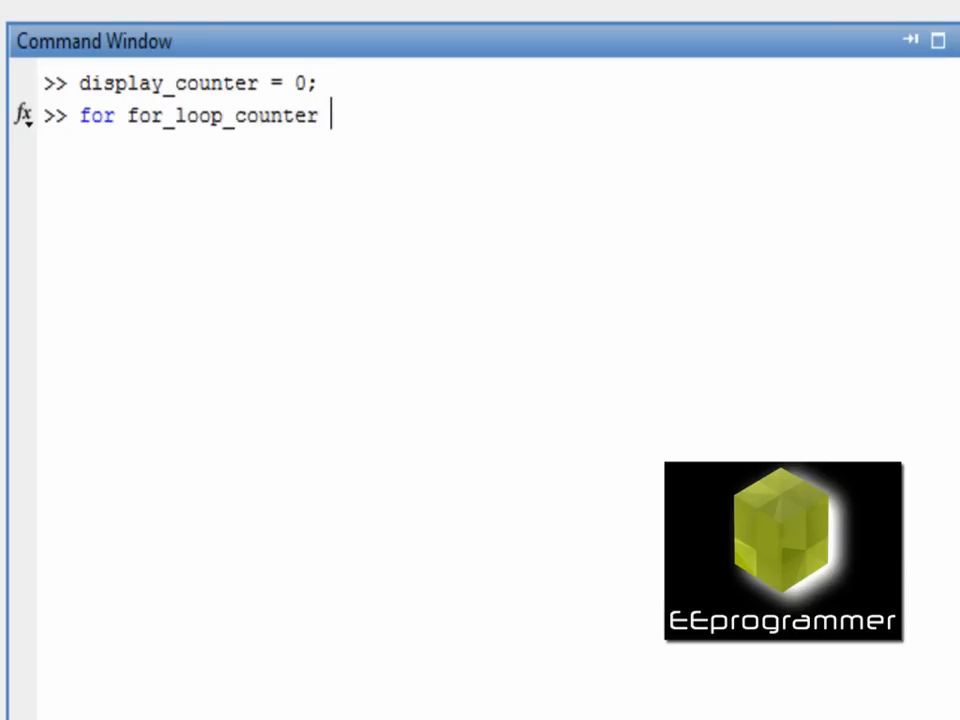
type("= 1:")
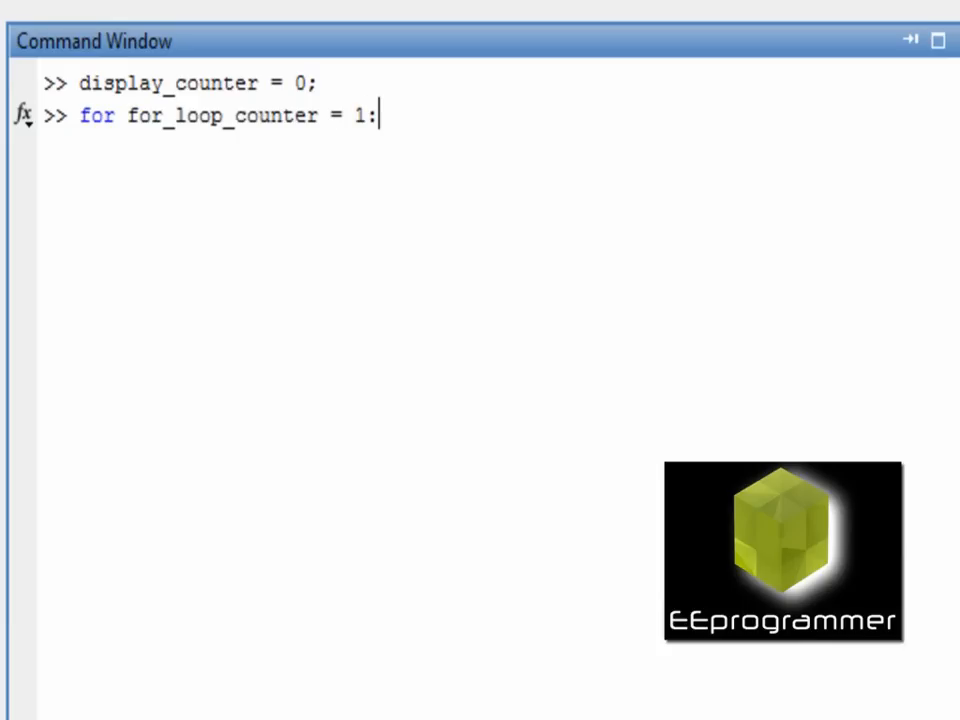
type("10")
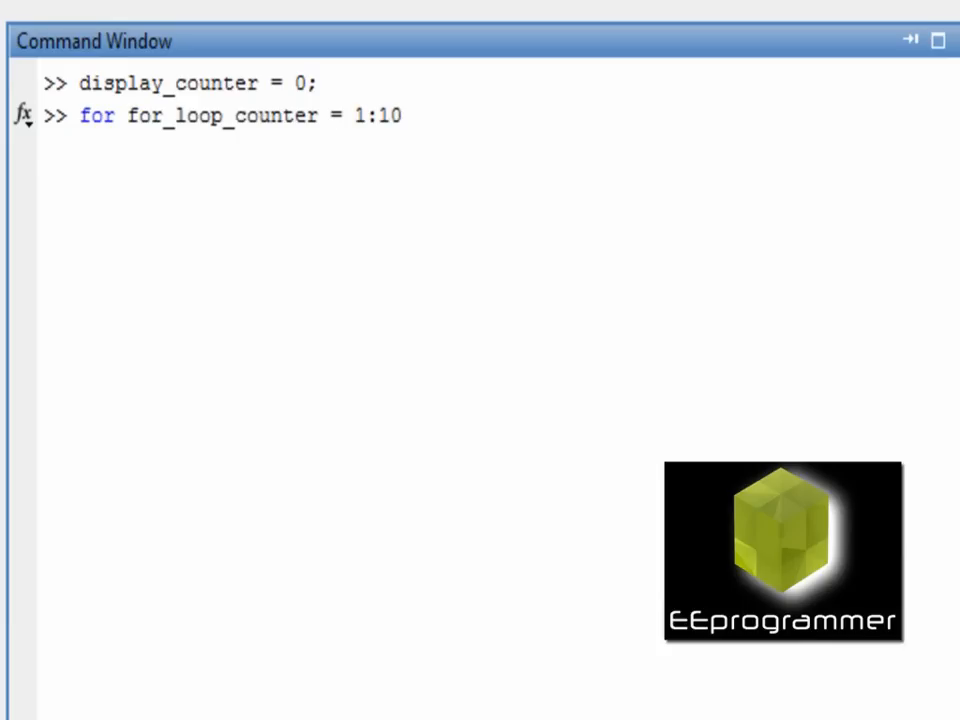
key("enter")
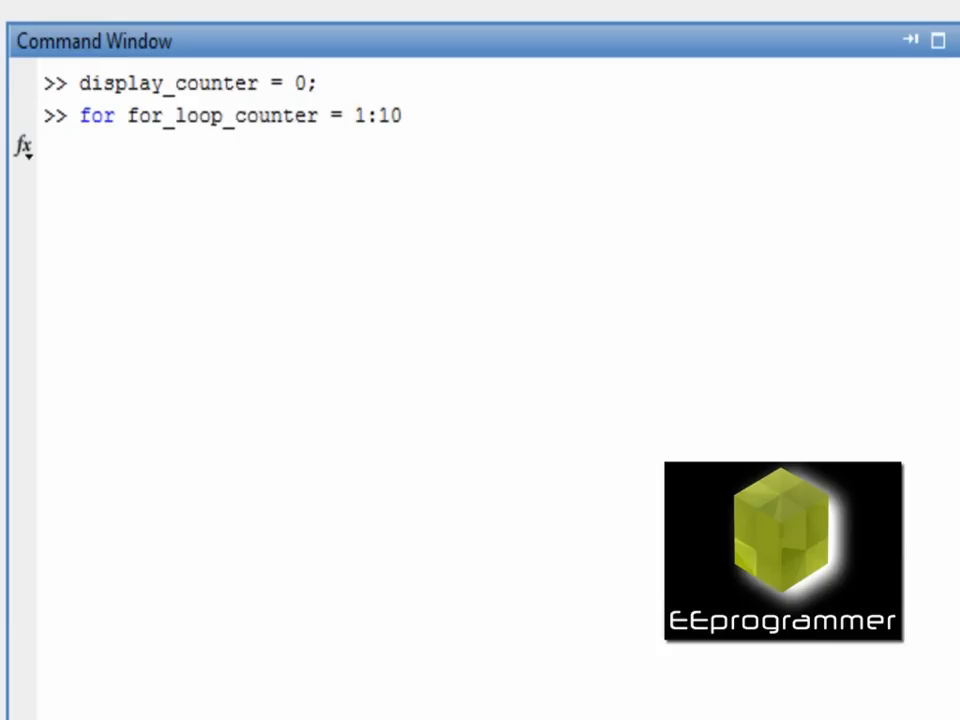
- Write the loop body: display_counter = display_counter + 1; and disp(display_counter)
type("displa")
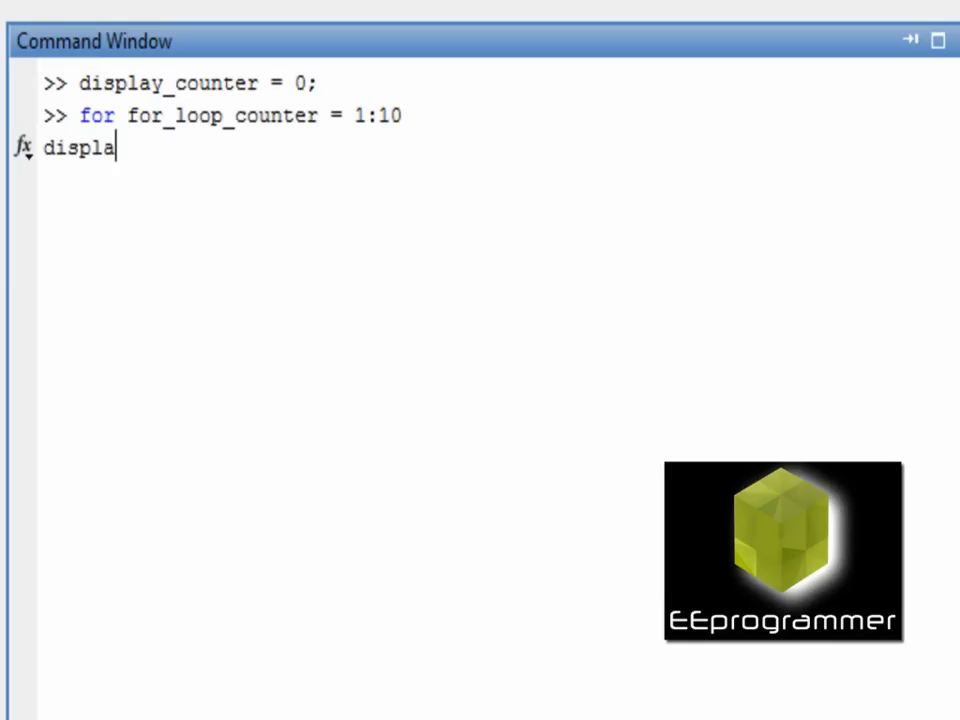
type("y_counter")
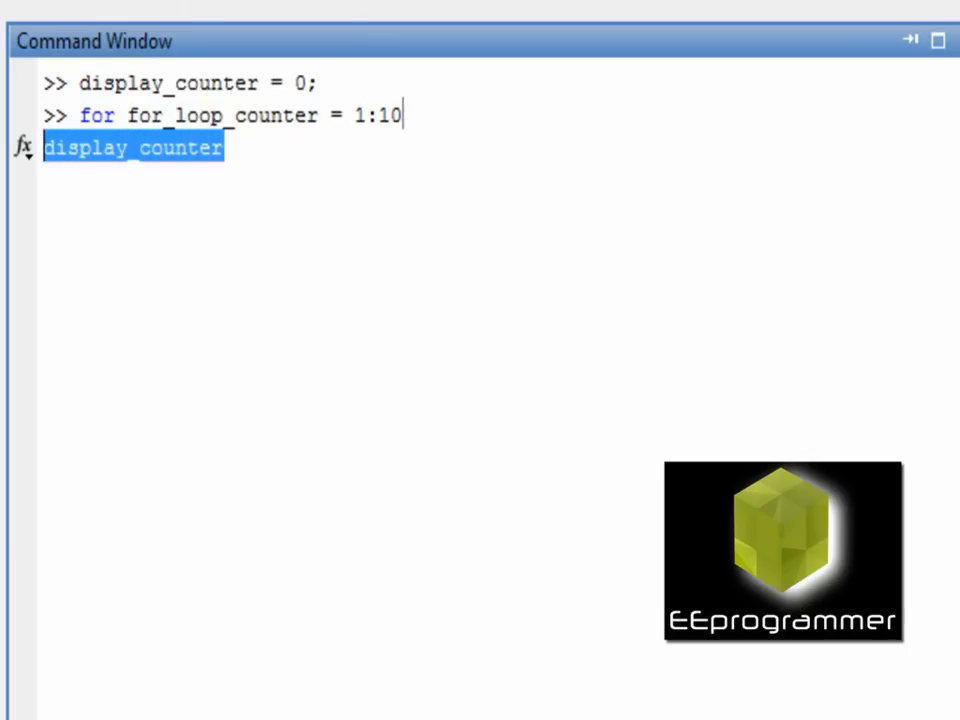
type("=")
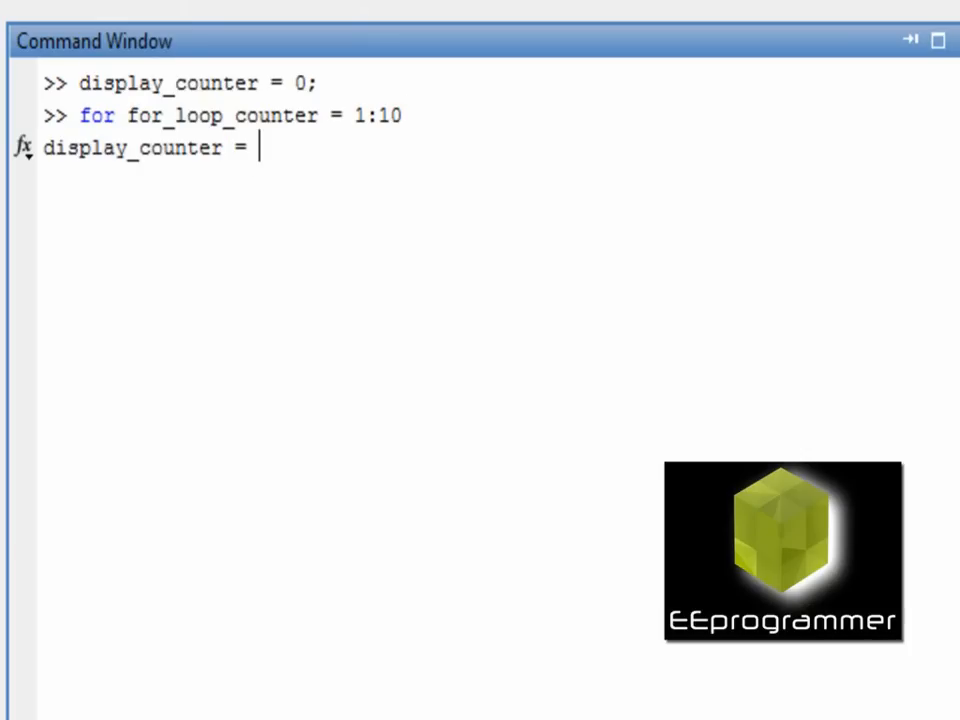
type("display_counter + 1")
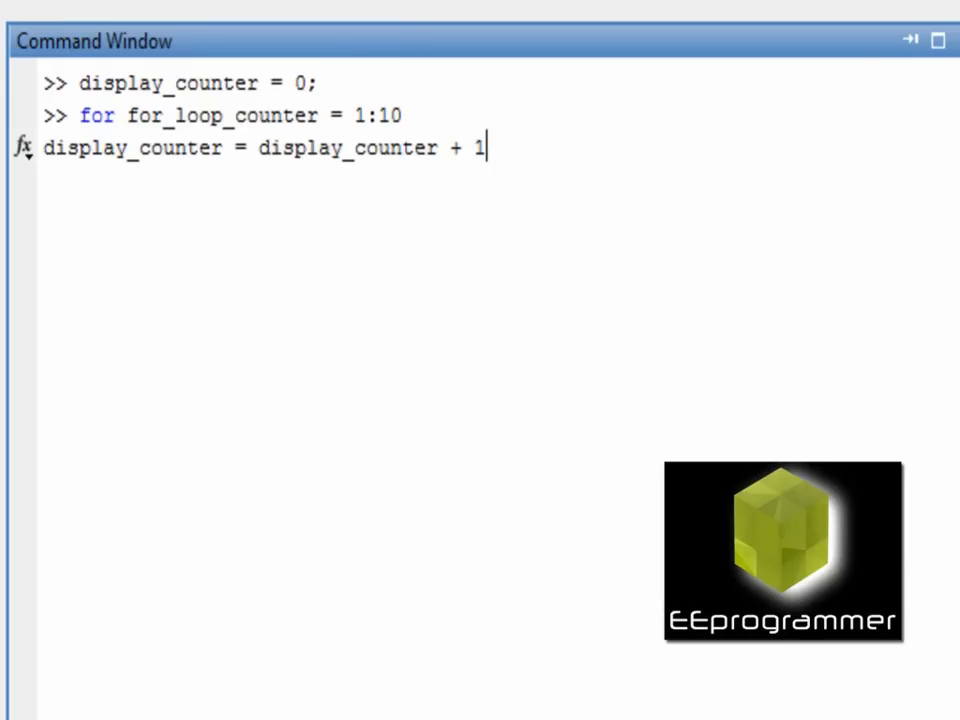
type(";")
type("disp")
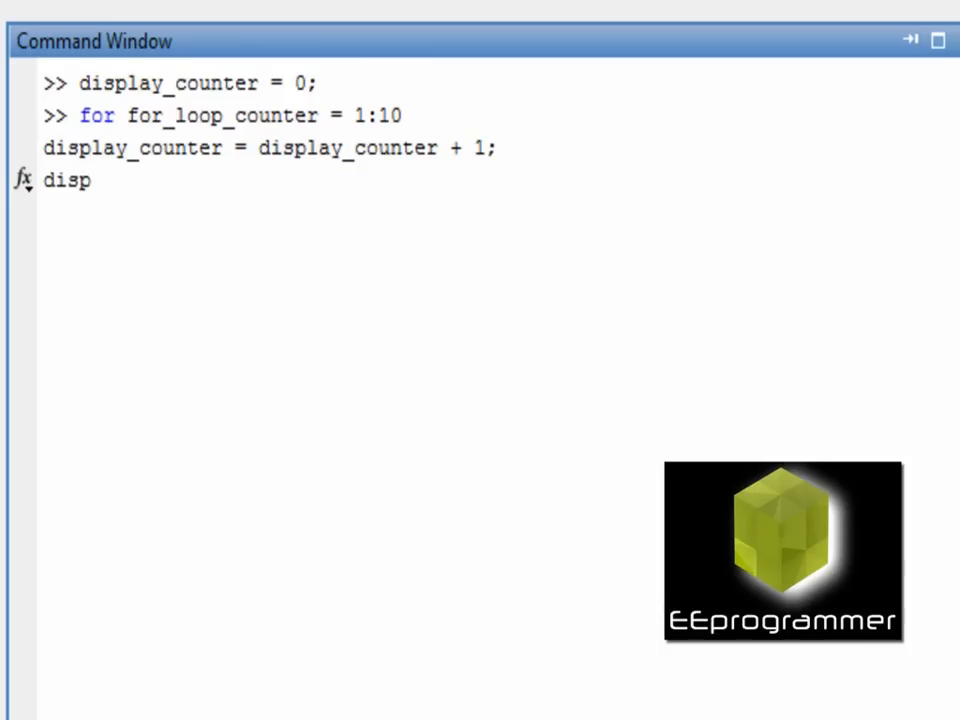
type("(")
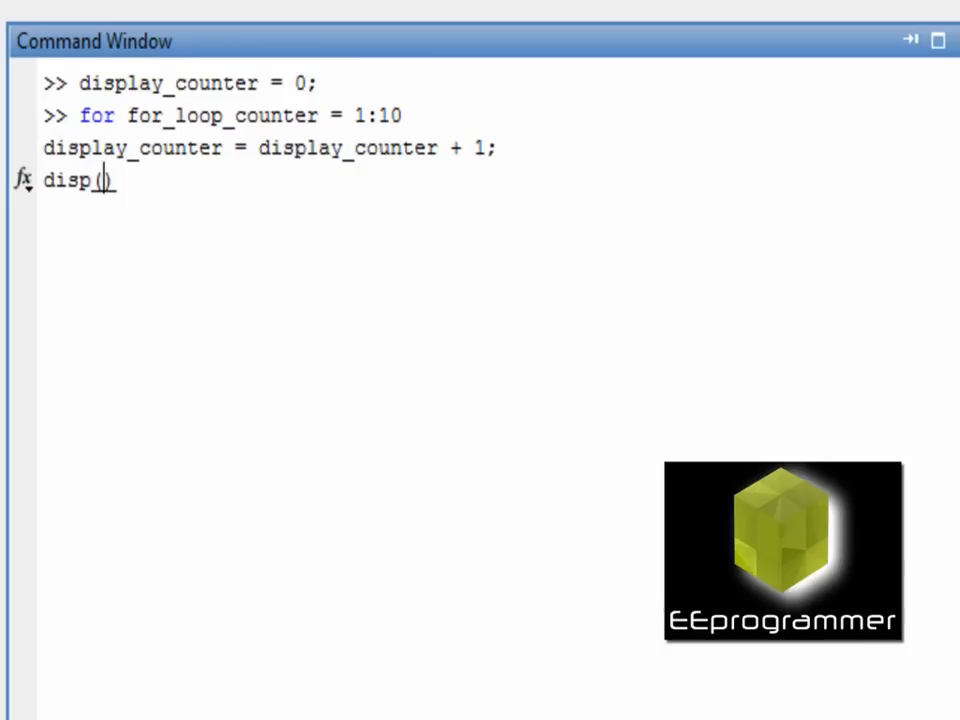
type("display")
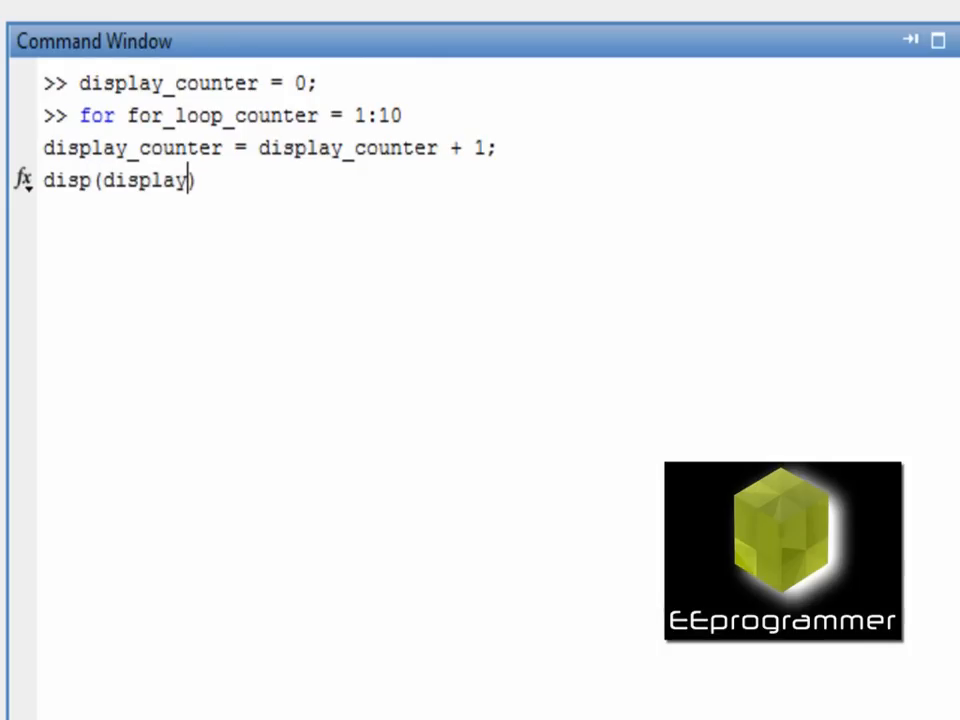
type("_conter")
type("end")
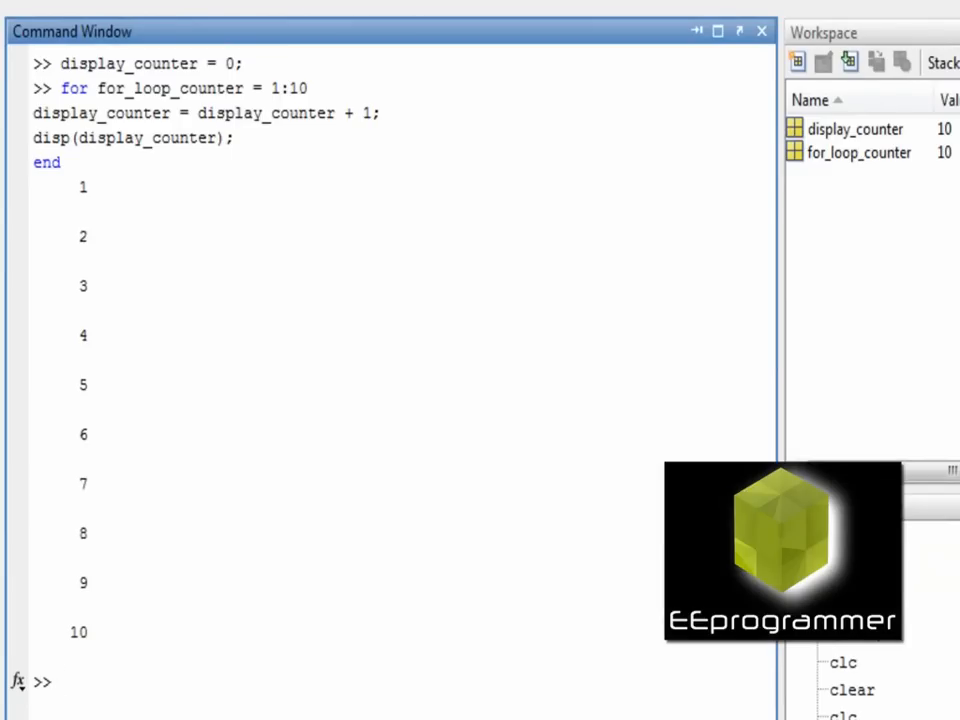
- Run clc to clear the Command Window
type("c1")
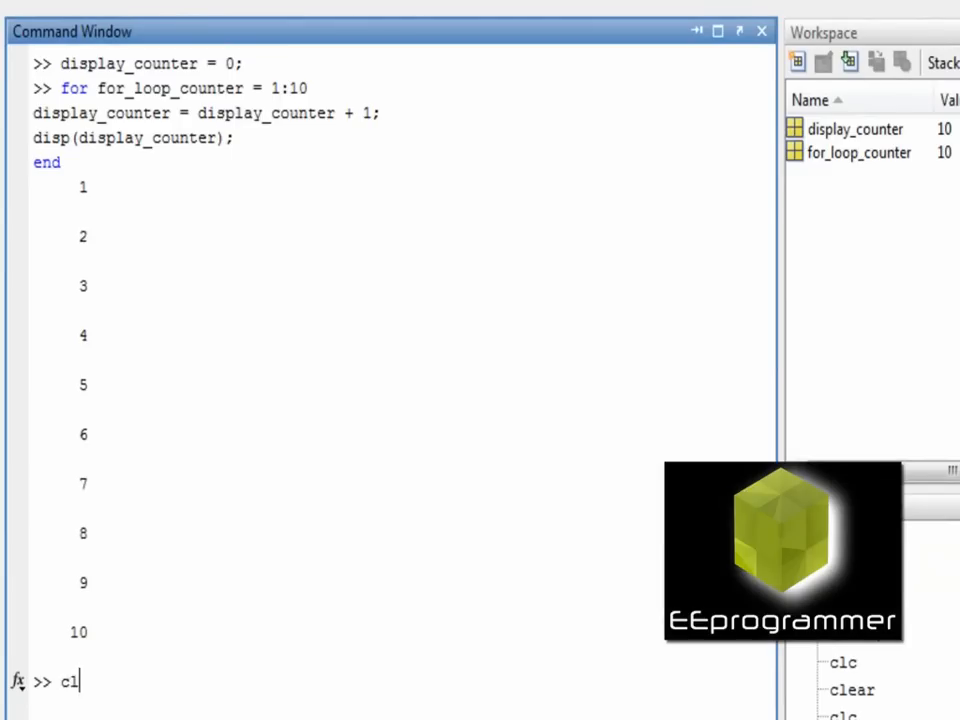
type("c")
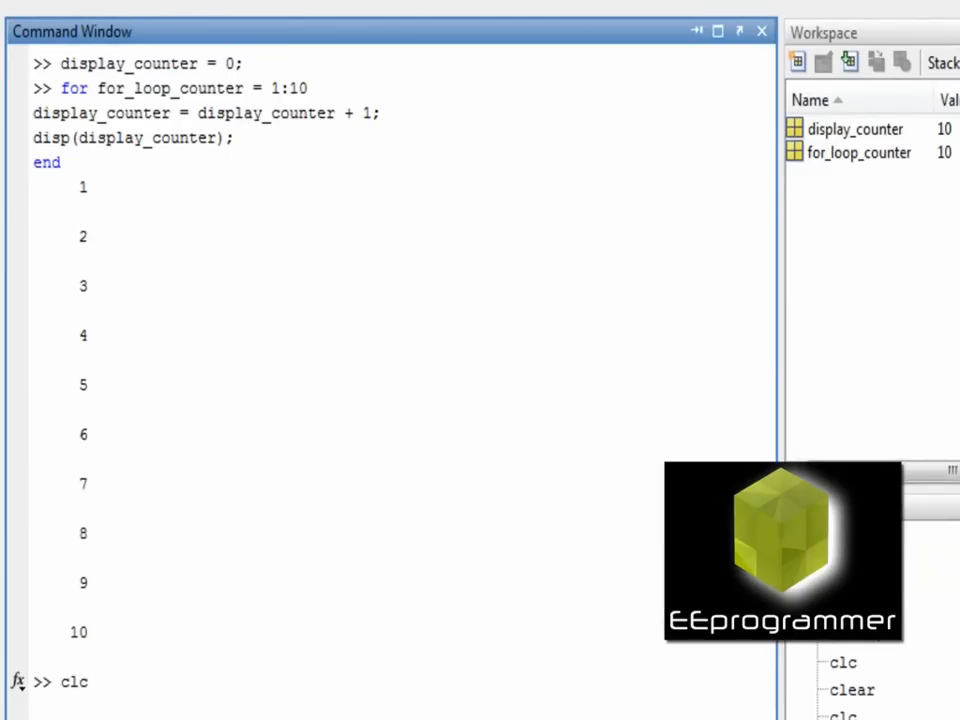
key("Enter")
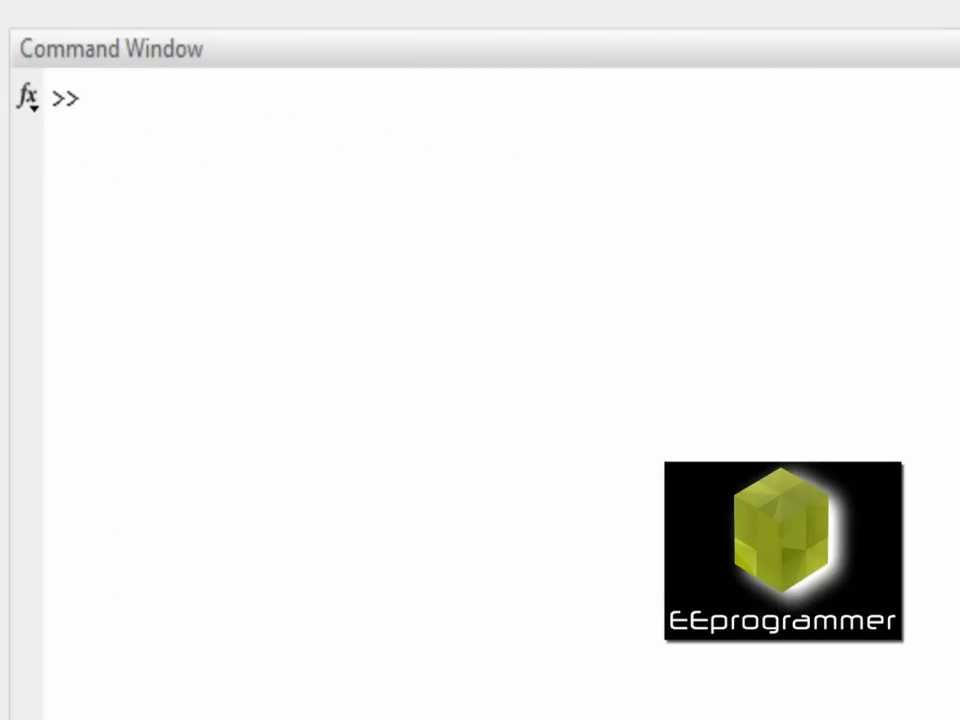
- Initialize while_loop_counter to 0
type("whi")
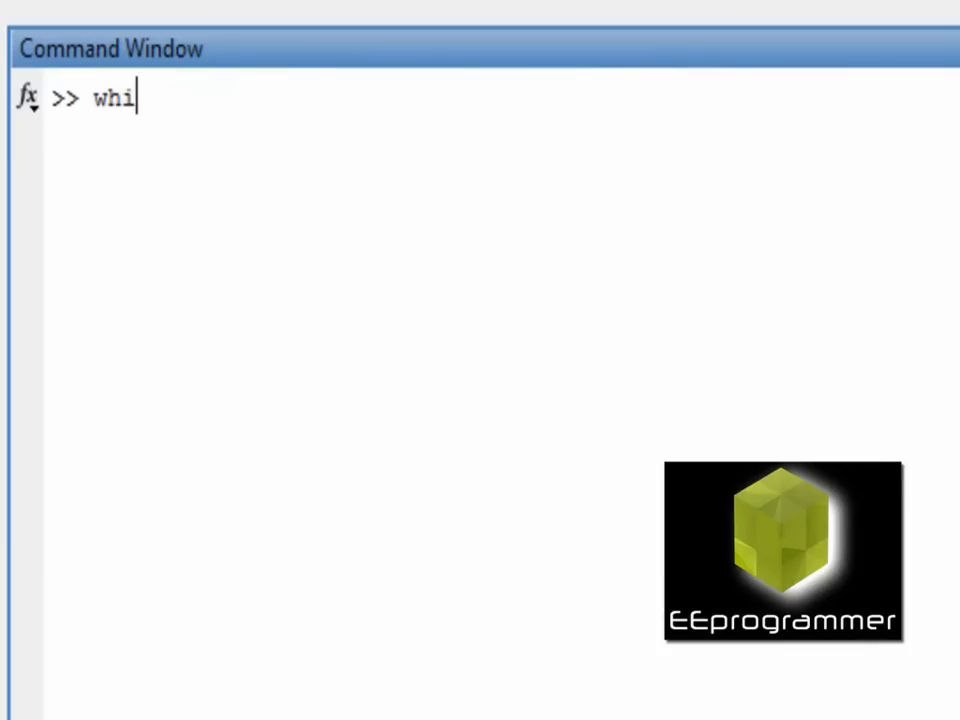
type("le_loop")
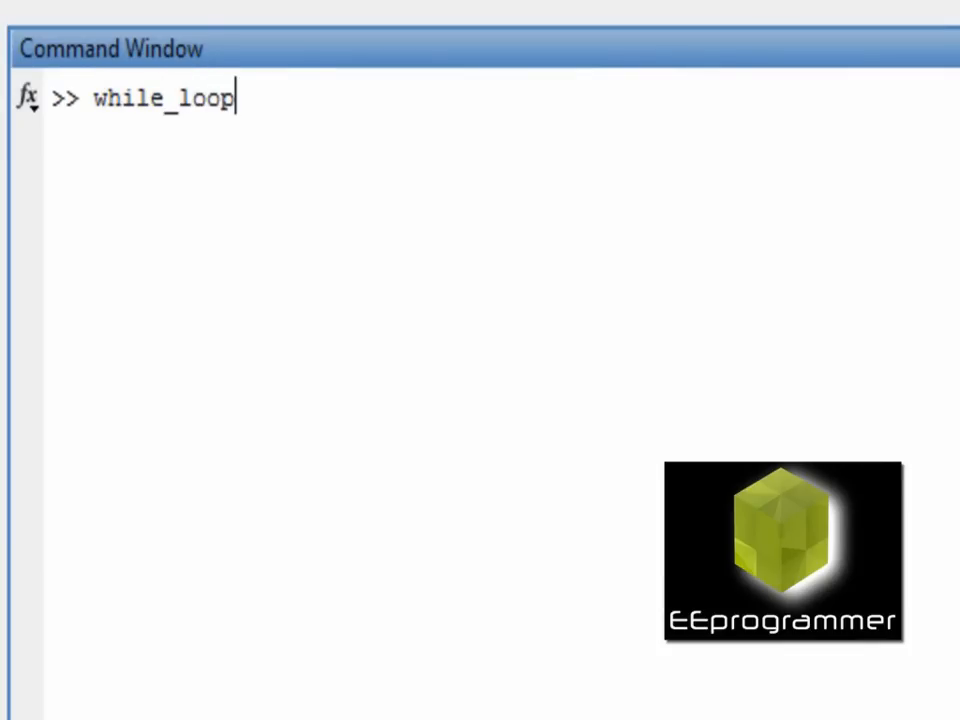
type("_counter")
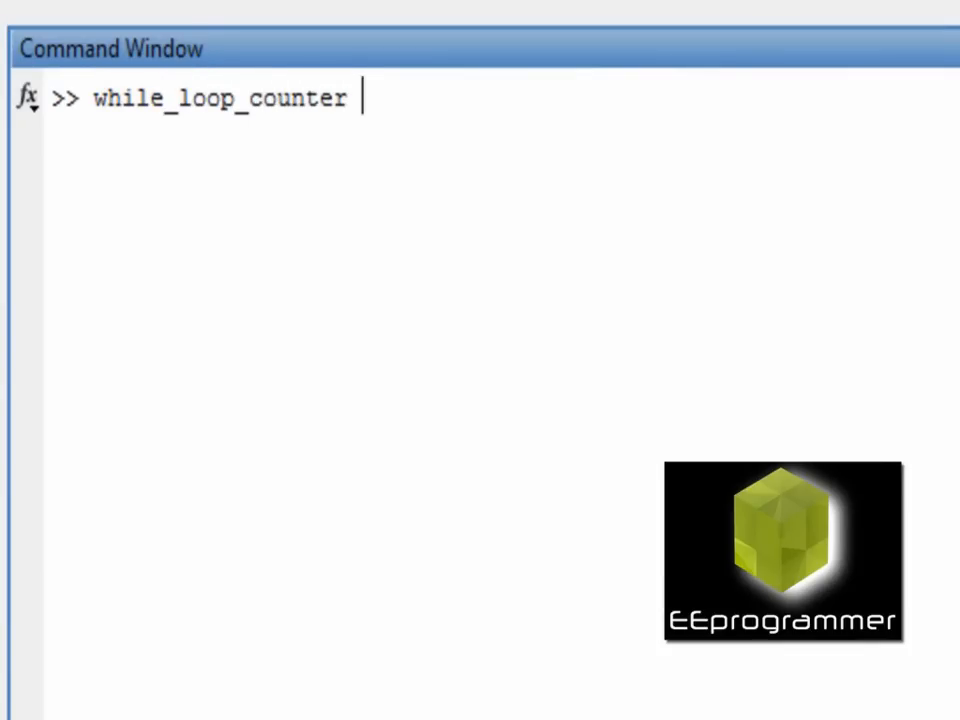
type("= 0;")
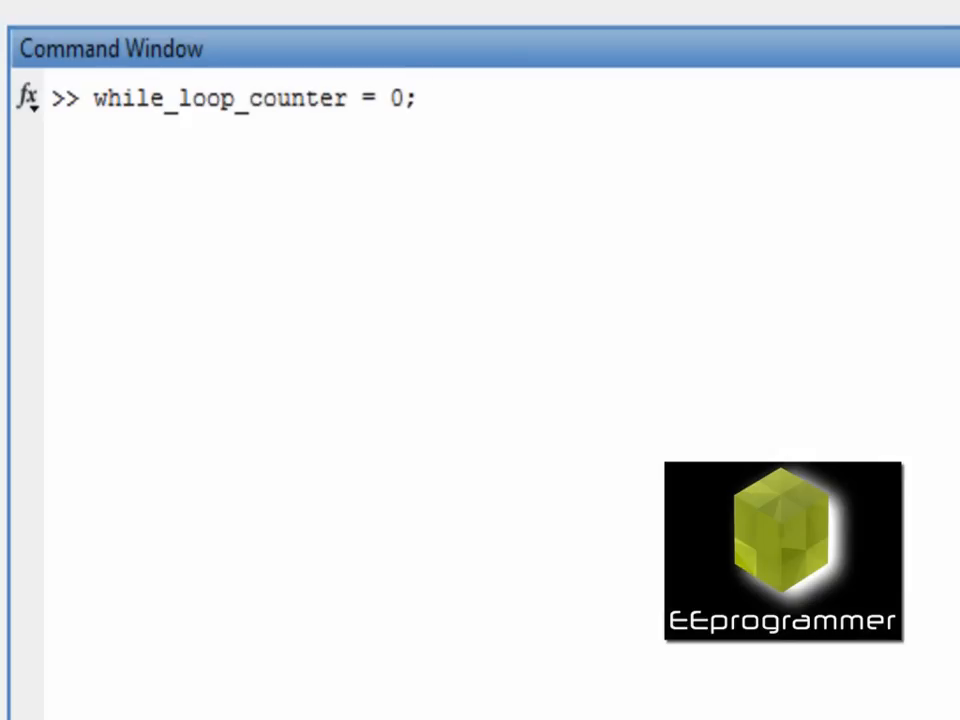
- Begin a while loop with the condition while_loop_counter<10
type("while while")
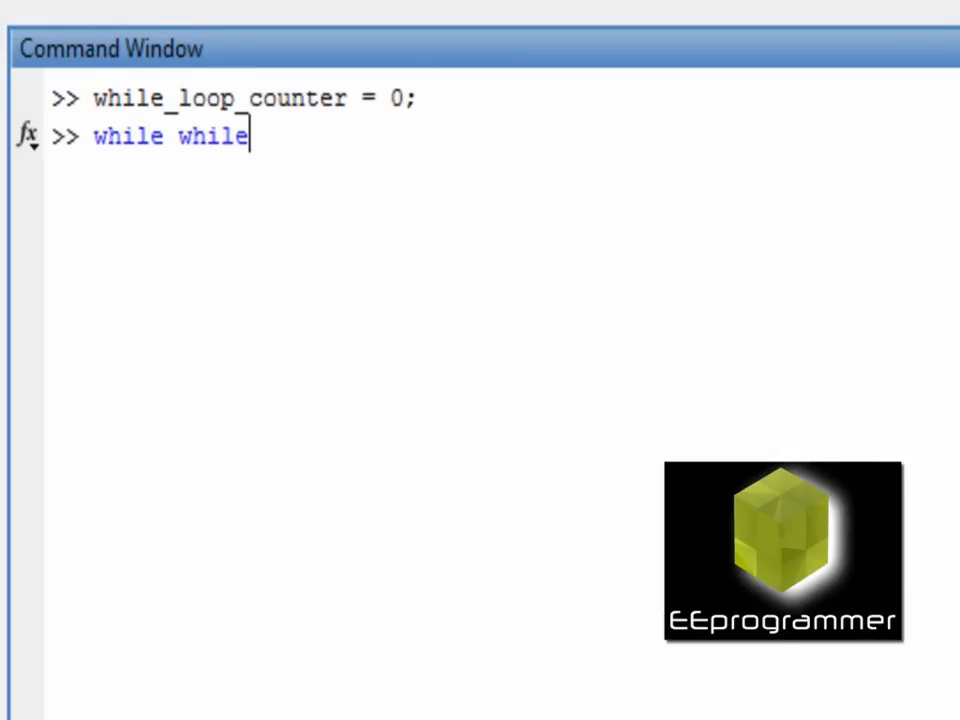
type("_l")
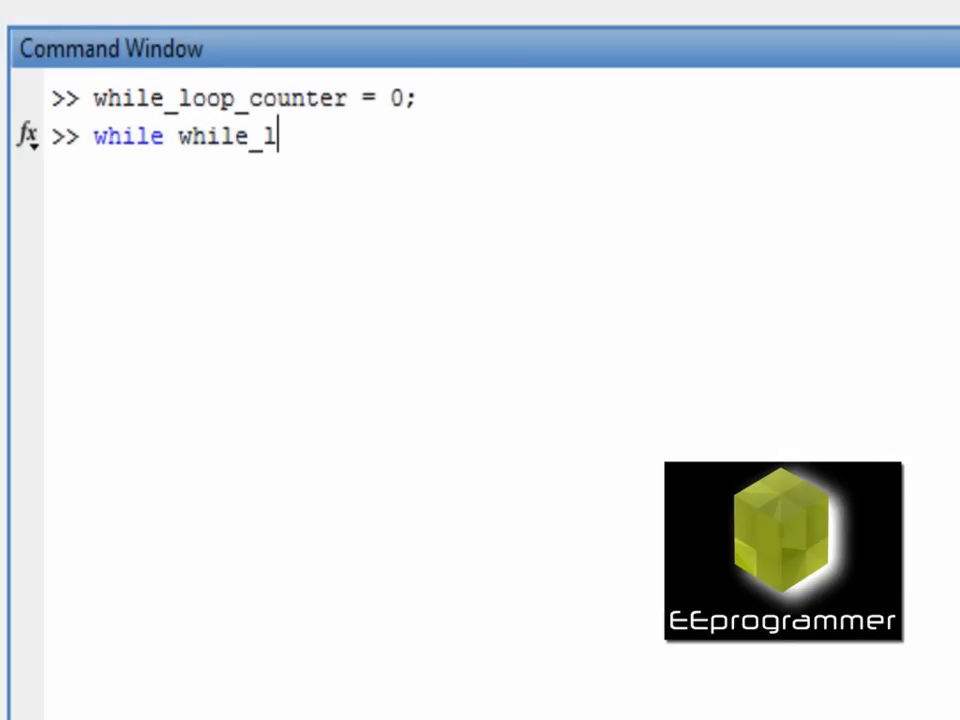
type("oop_counter<")
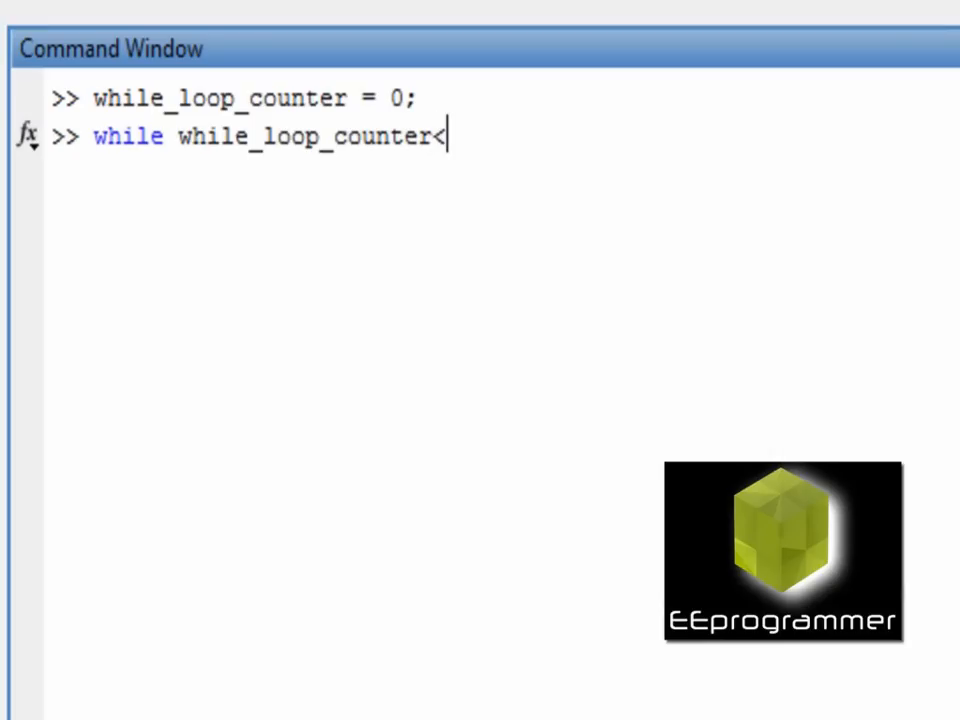
type("10")
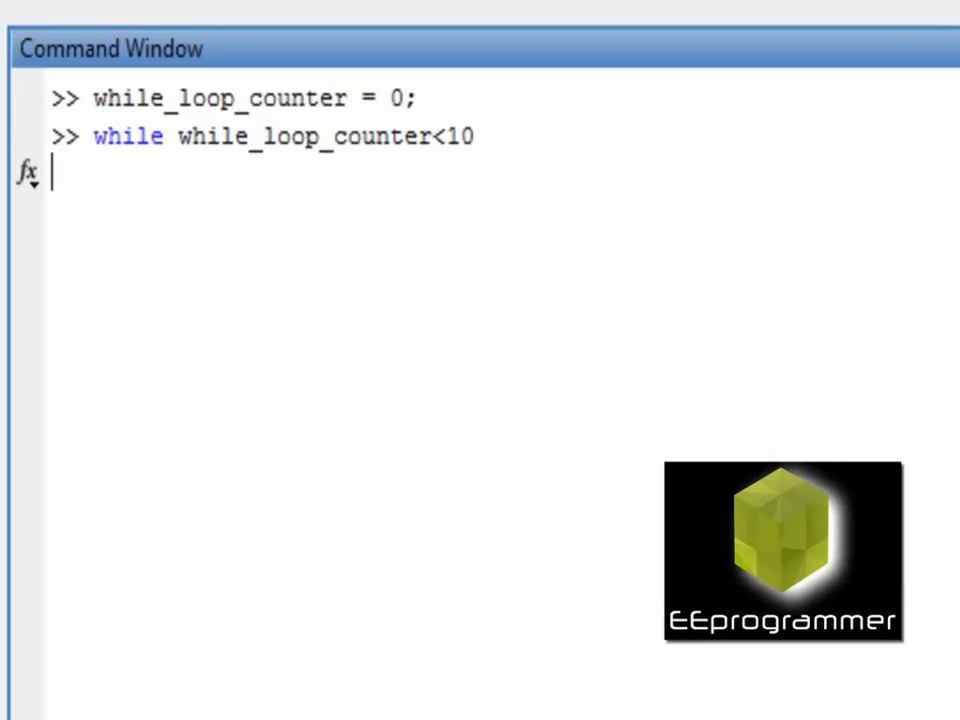
- Increment while_loop_counter by 1 inside the while loop
type("whil")
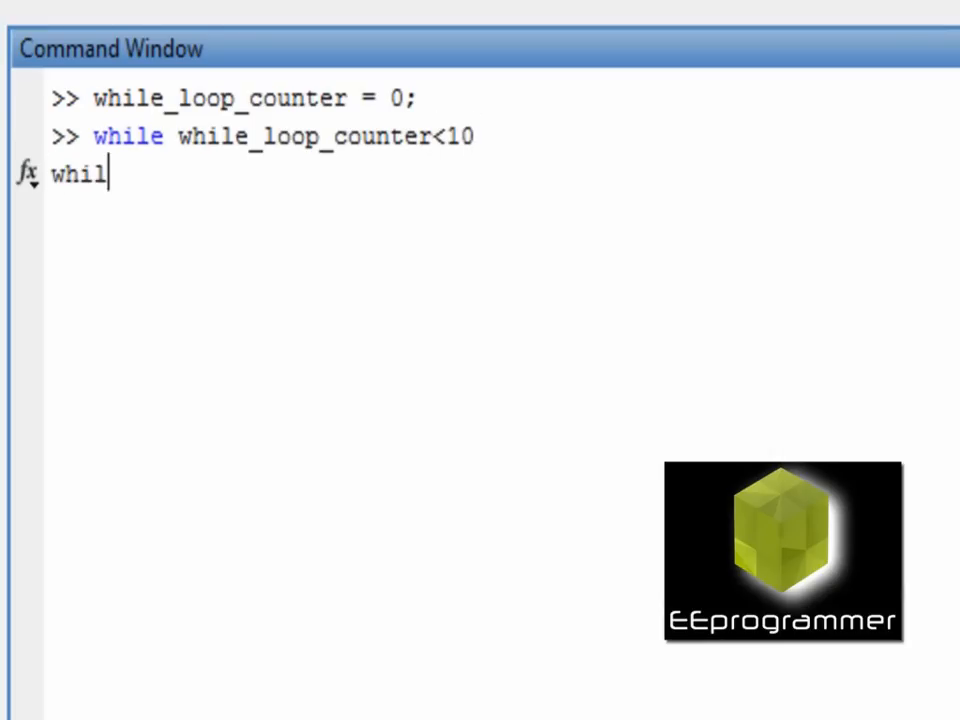
type("e_loop_counter =while_loop_counter")
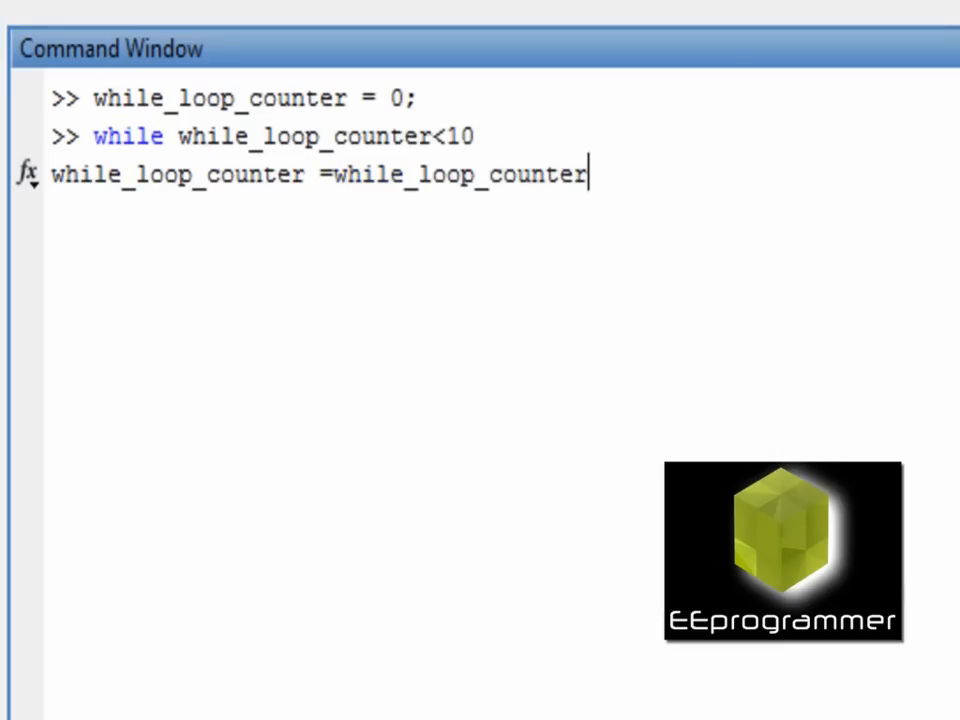
type("+")
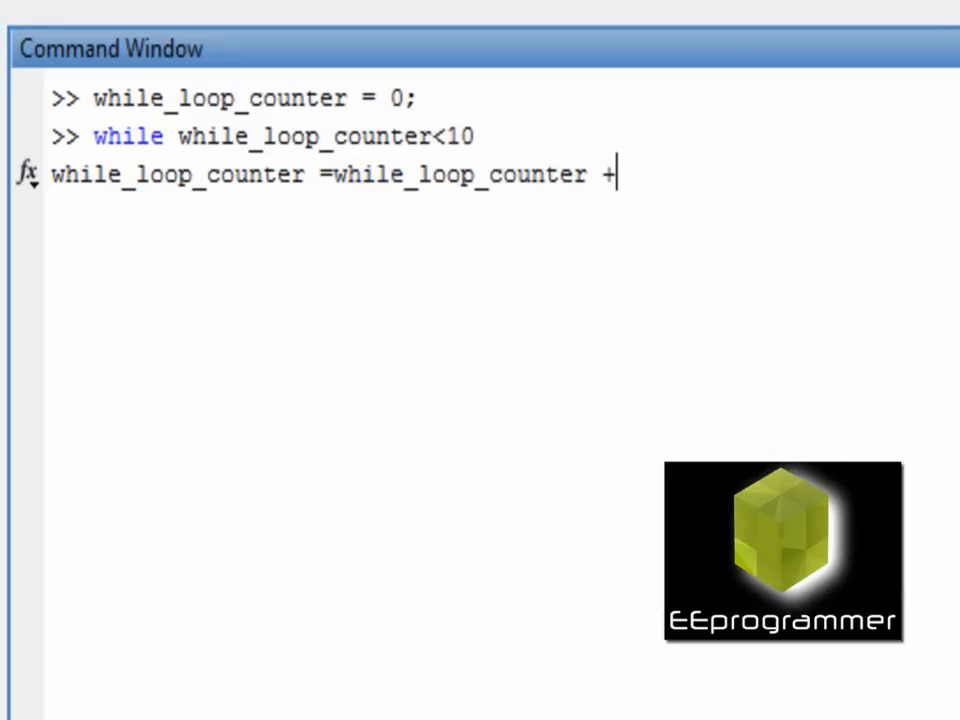
type("1")
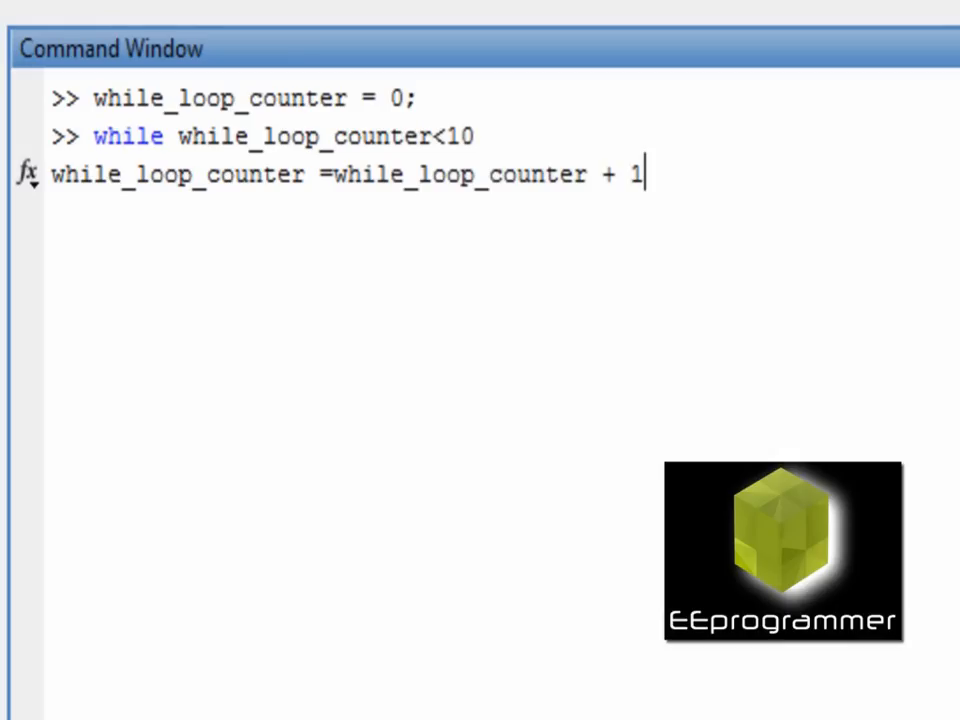
type(";")
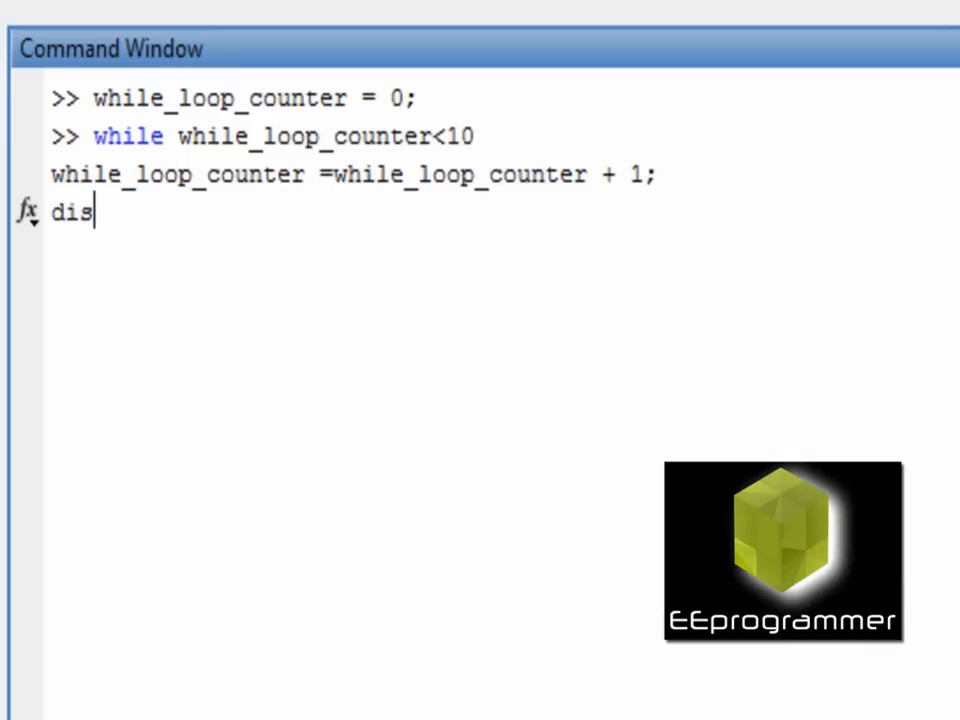
- Display while_loop_counter with disp and close the loop with end
type("p(w")
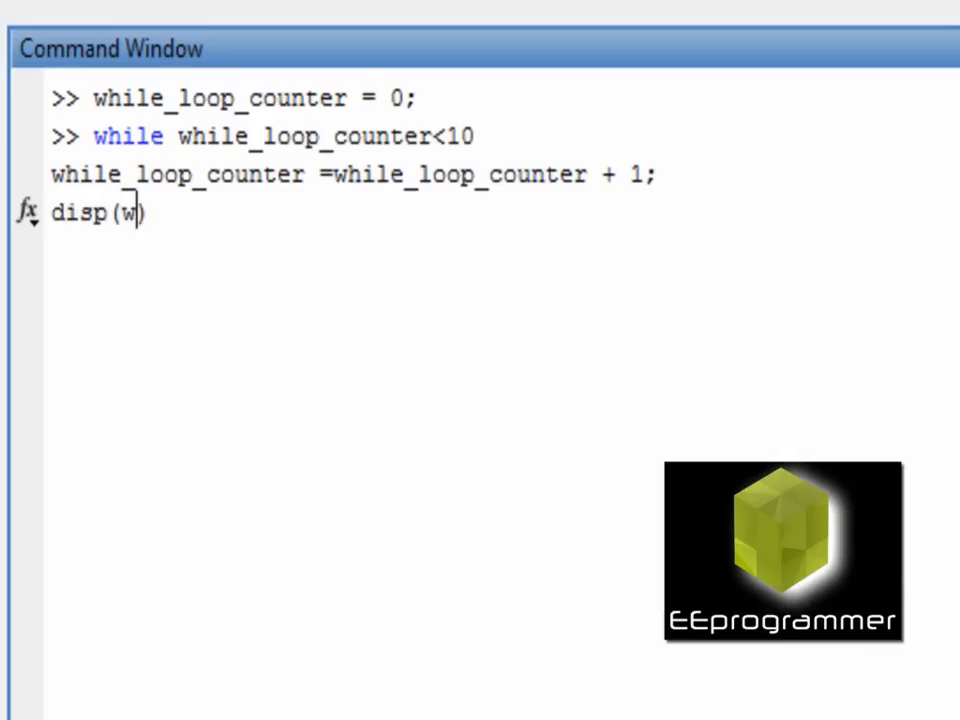
type("hile_")
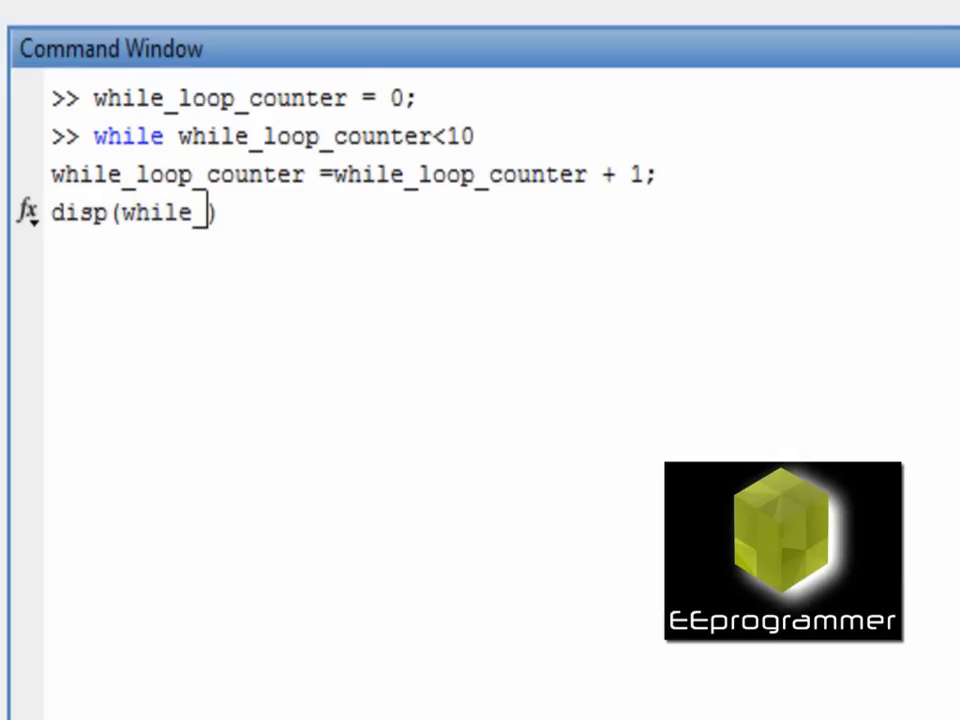
type("loop_counter")
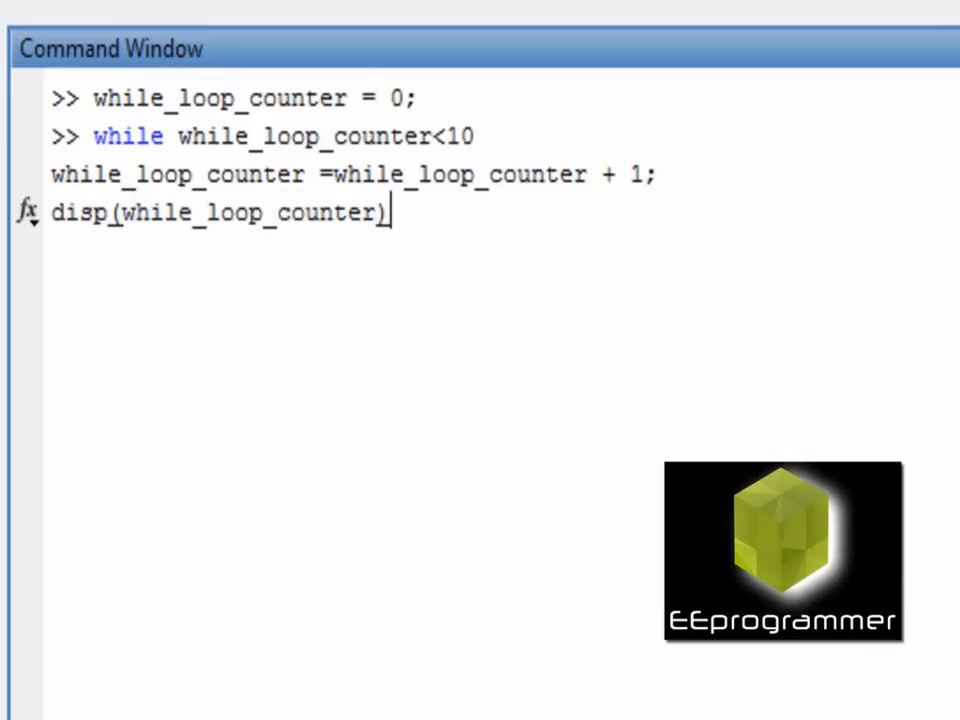
key("Enter")
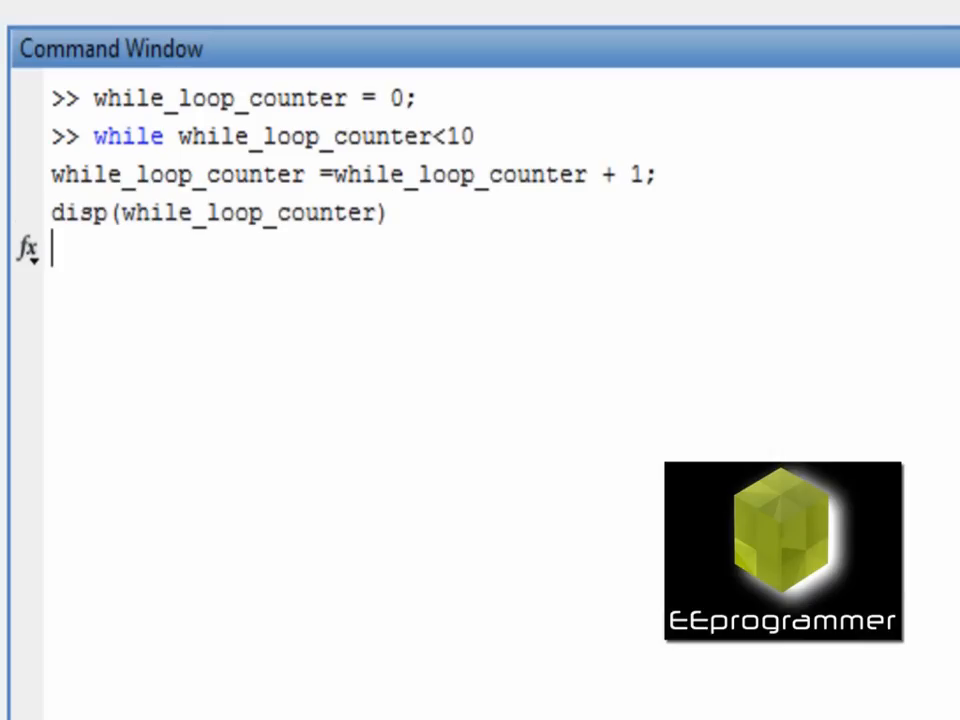
type("end")
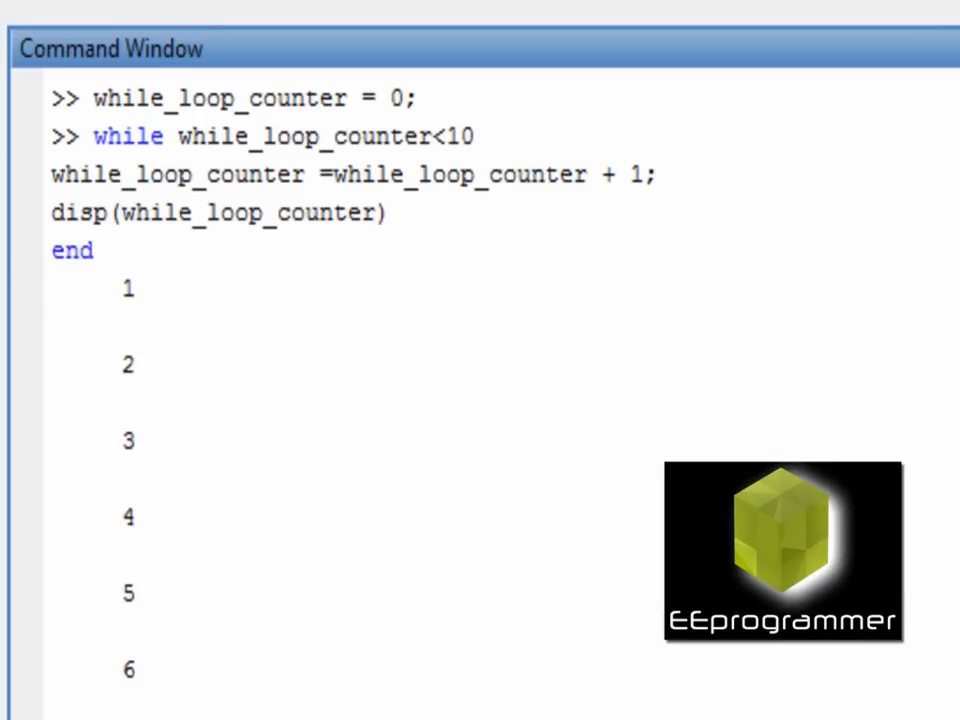